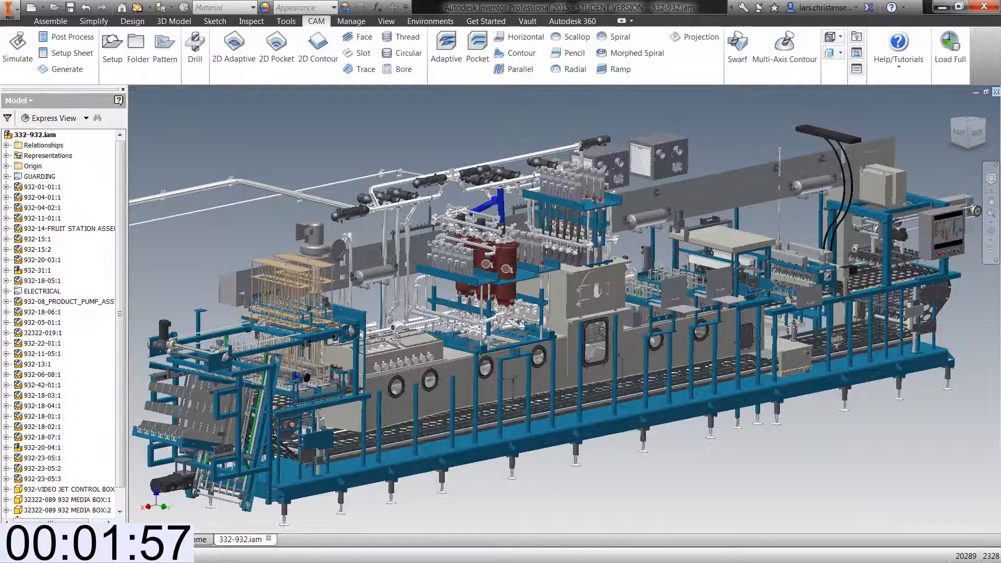
# Toggle Clean Screen mode on and off repeatedly with Ctrl+0, ending with the full interface.
pyautogui.press('ctrl+0')
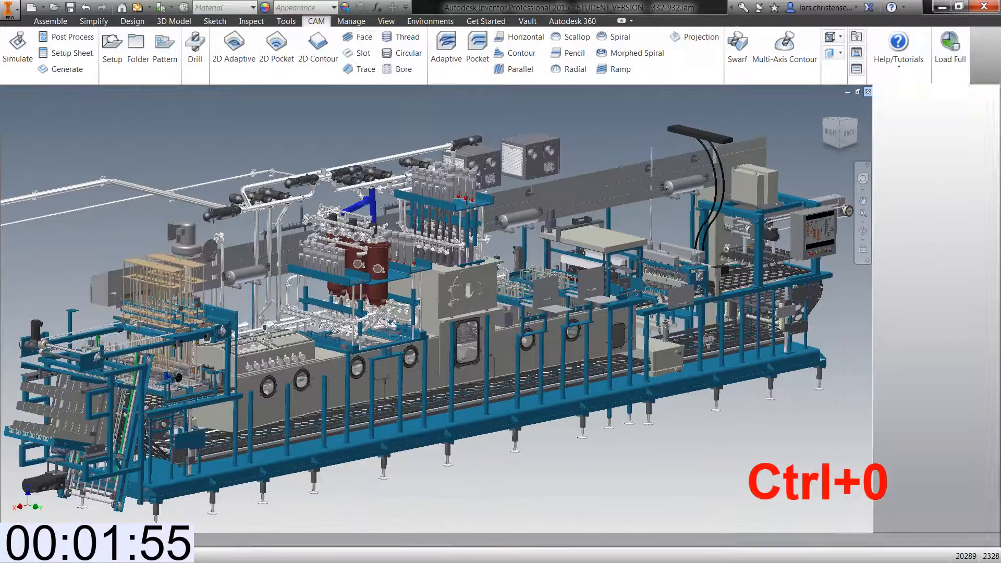
pyautogui.press('ctrl+0')
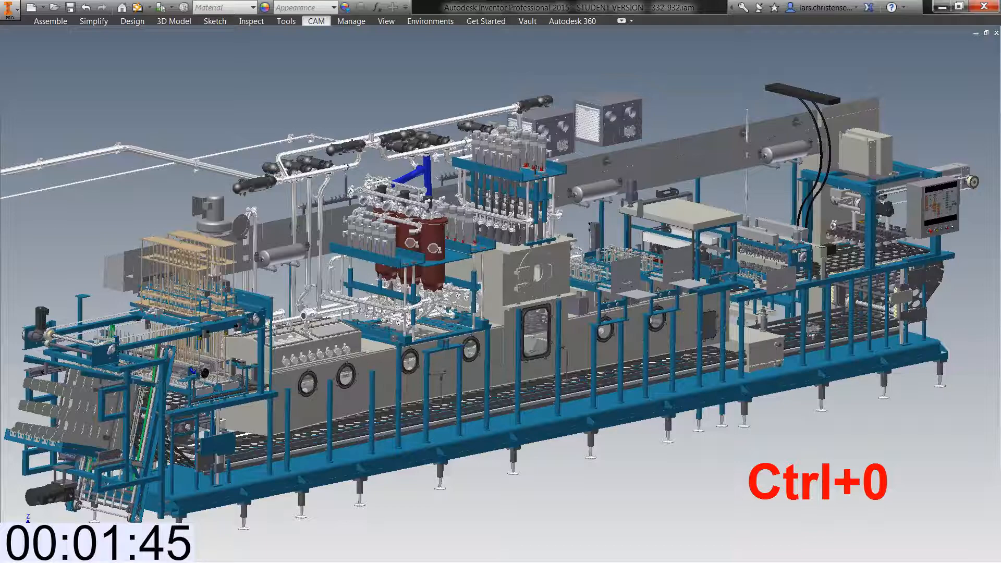
pyautogui.press('ctrl+0')
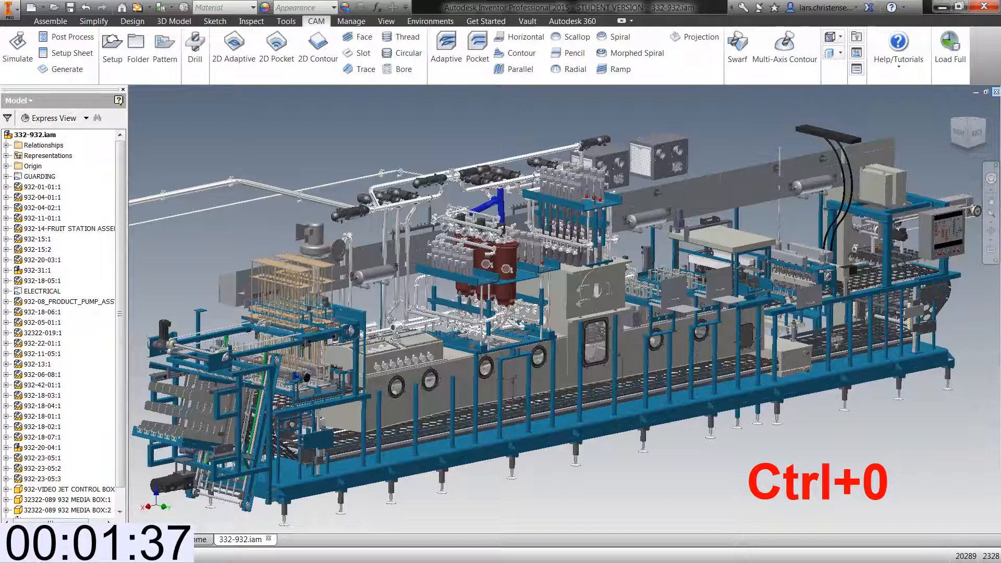
pyautogui.press('ctrl+0')
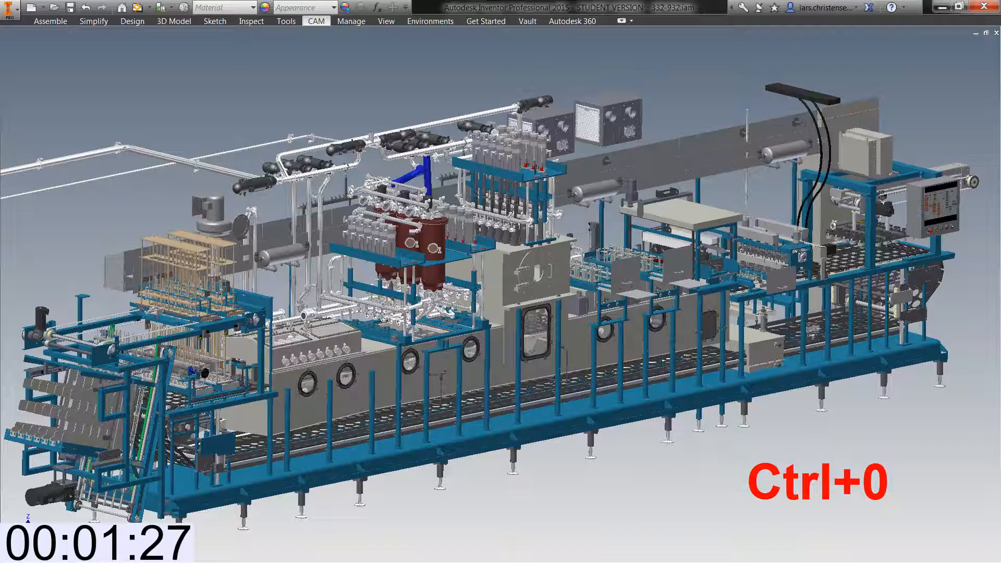
pyautogui.press('Ctrl+0')
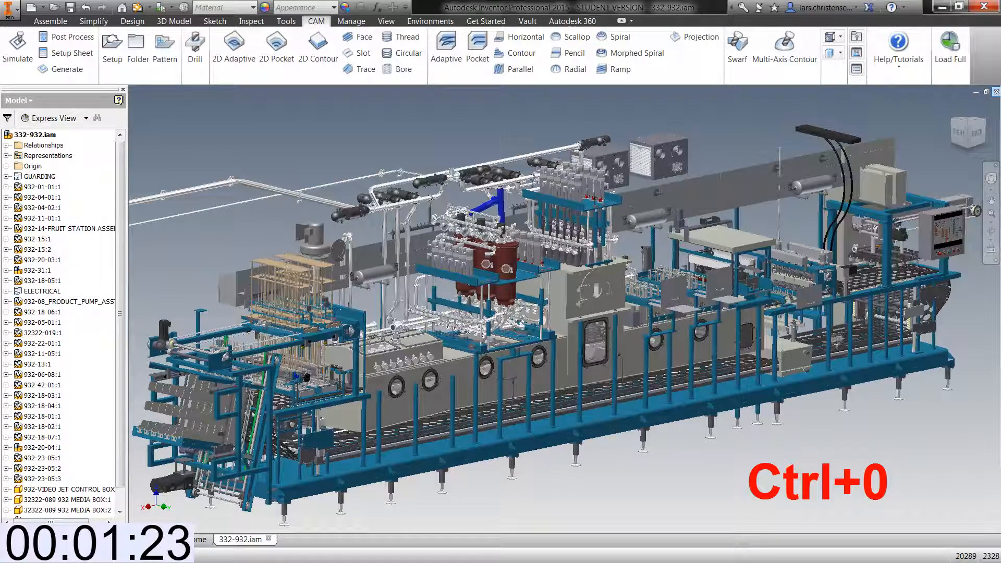
pyautogui.press('ctrl+0')
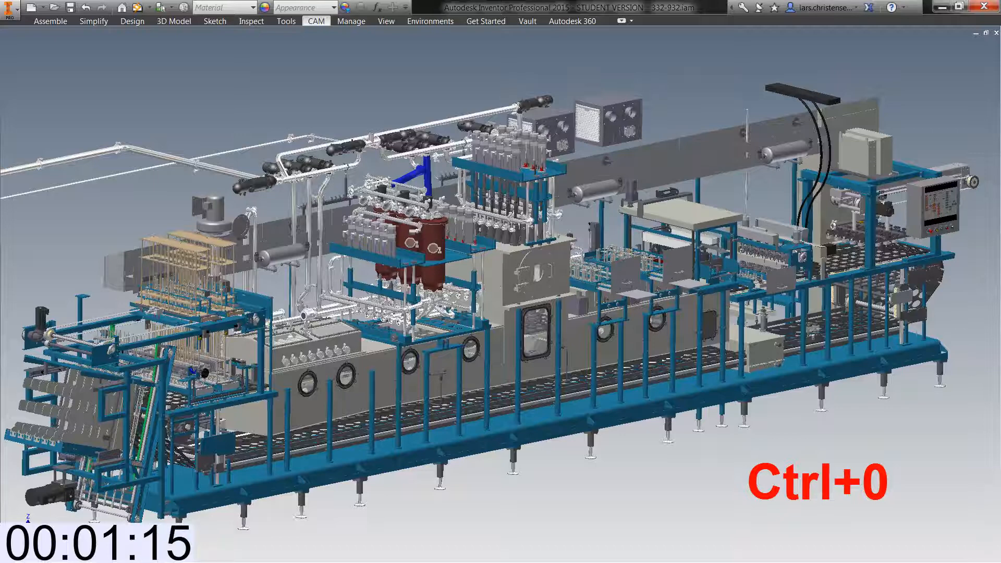
pyautogui.press('ctrl+0')
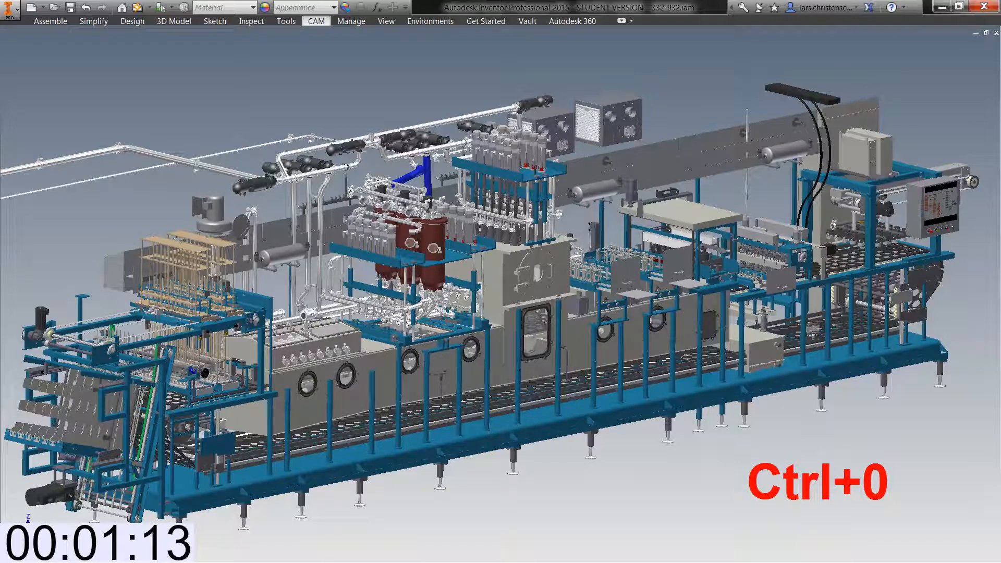
pyautogui.press('ctrl+0')
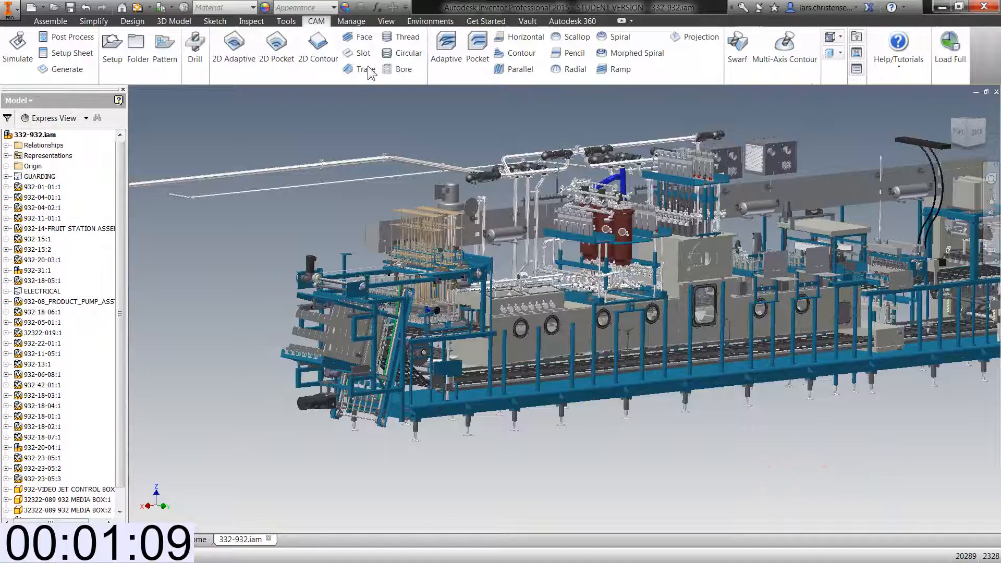
# Turn Clean Screen on from the View tab, then restore the full interface.
pyautogui.click(386, 21)
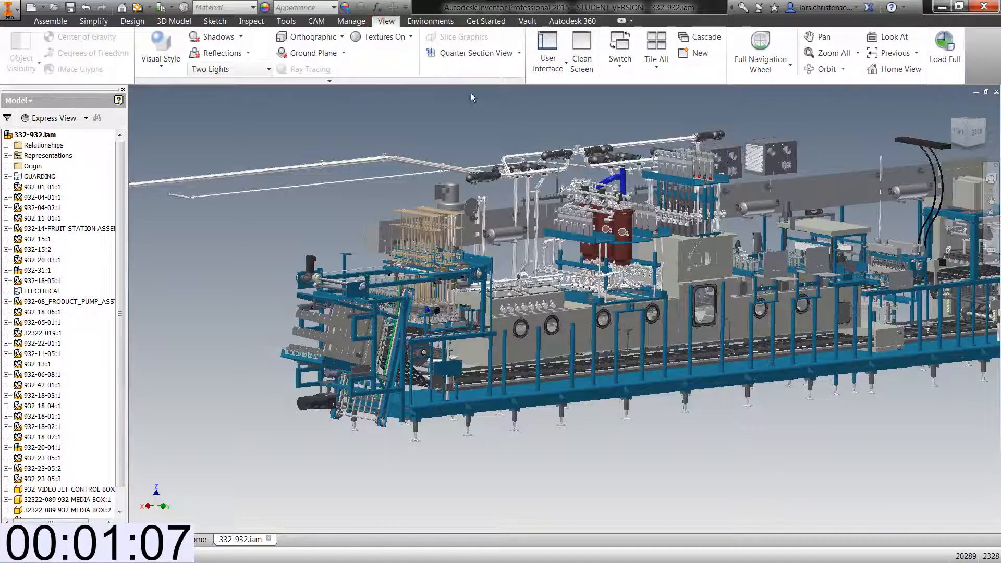
pyautogui.click(581, 52)
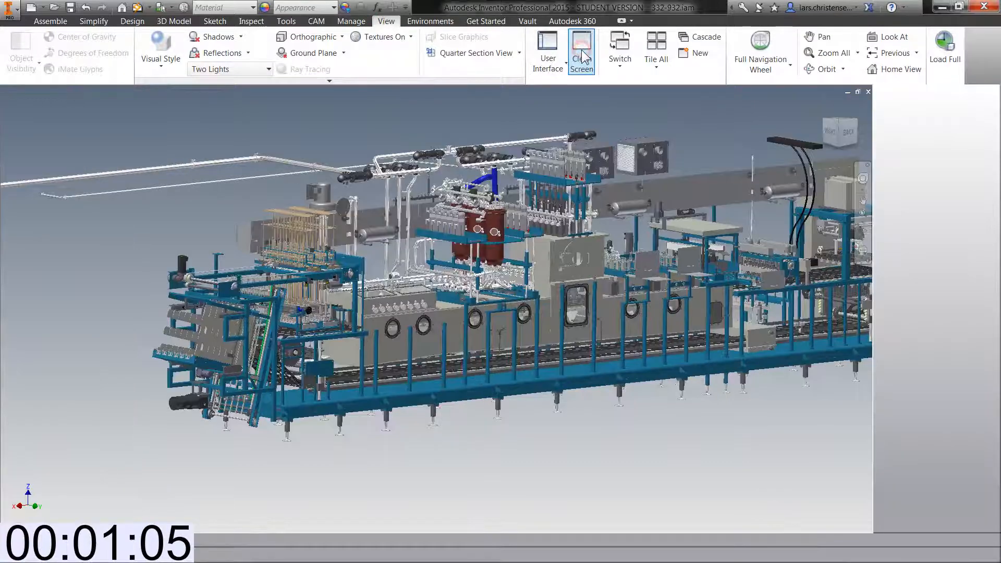
pyautogui.click(582, 53)
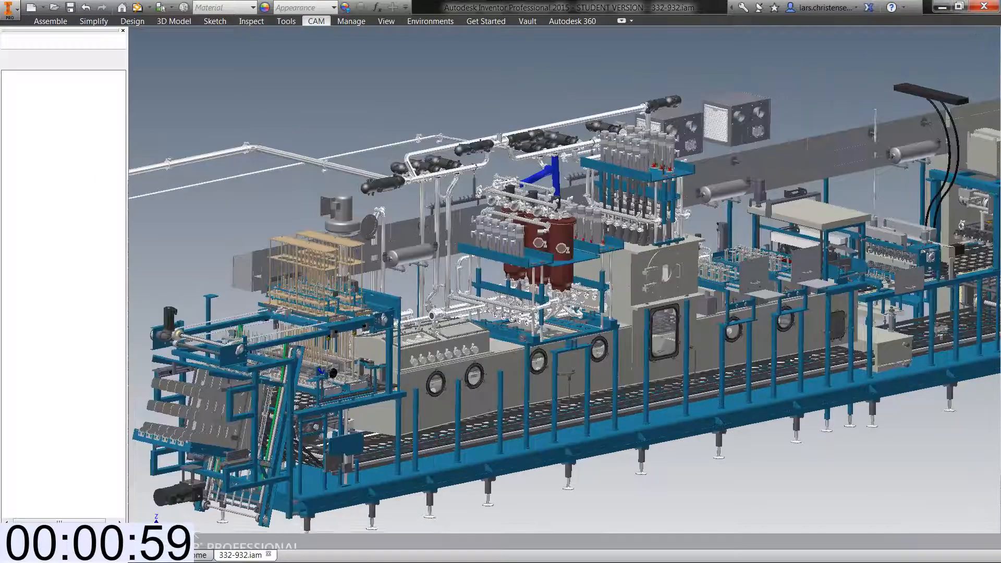
pyautogui.click(316, 21)
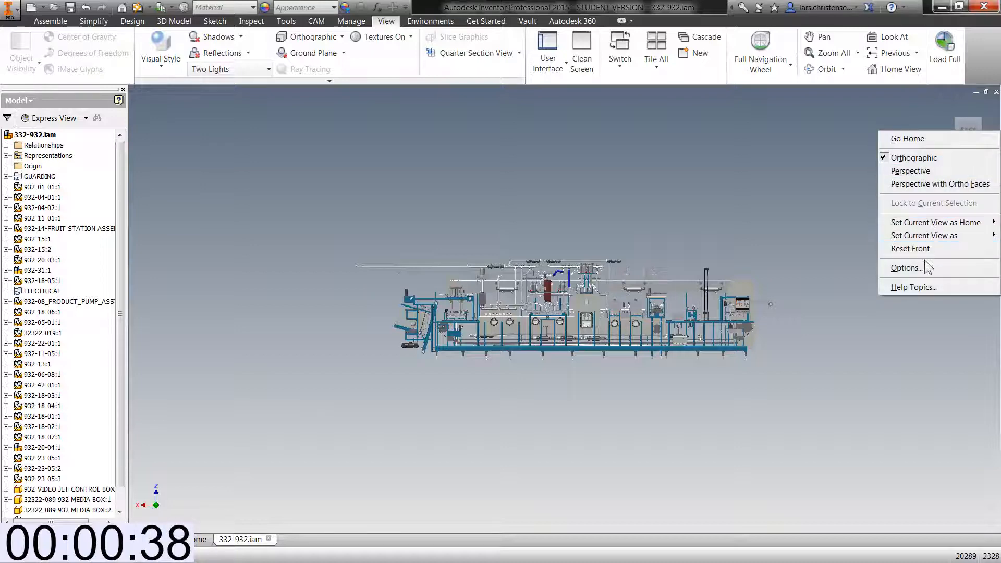
# In ViewCube Options, uncheck 'Fit-to-View on view change' and confirm with OK.
pyautogui.click(906, 268)
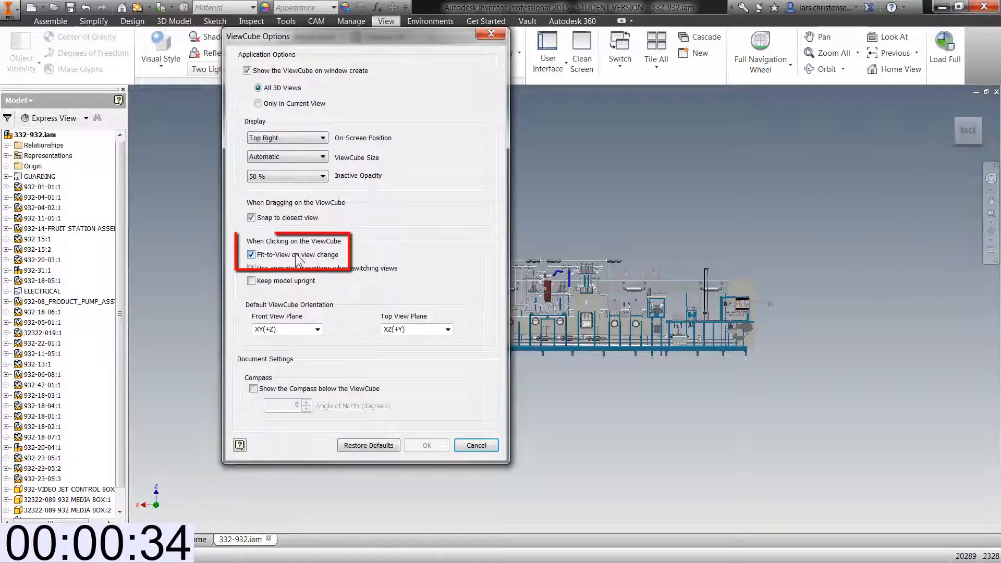
pyautogui.click(250, 254)
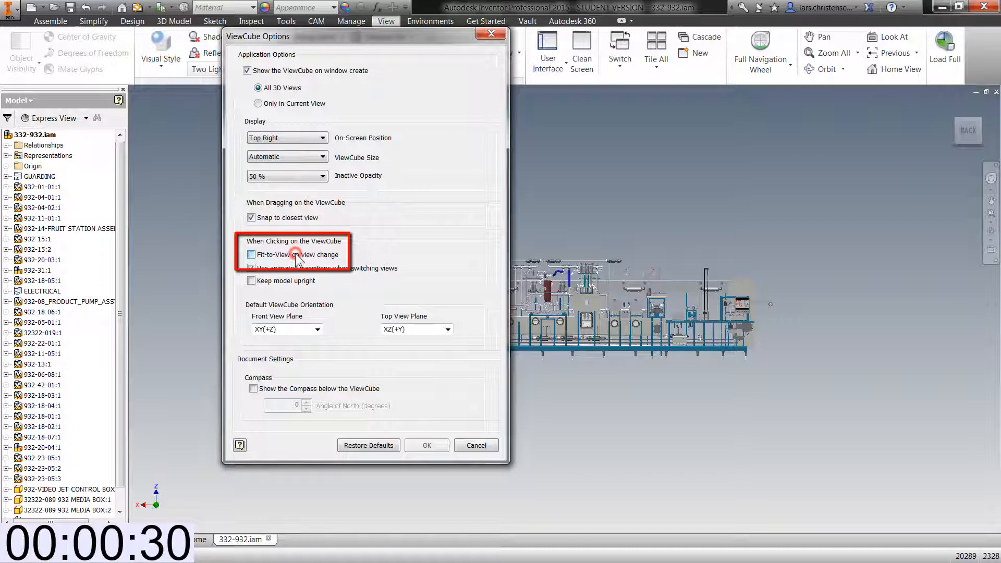
pyautogui.click(251, 268)
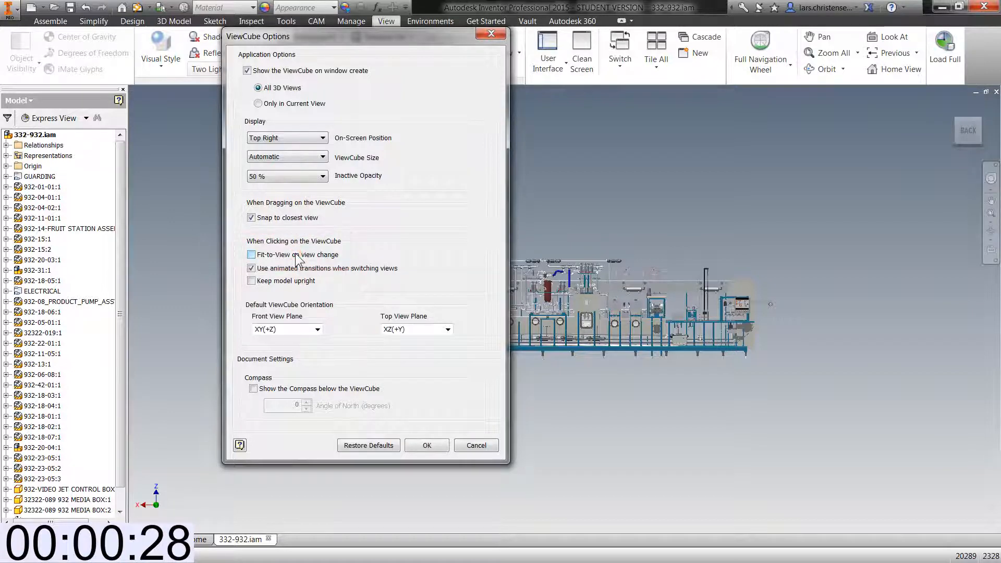
pyautogui.click(251, 255)
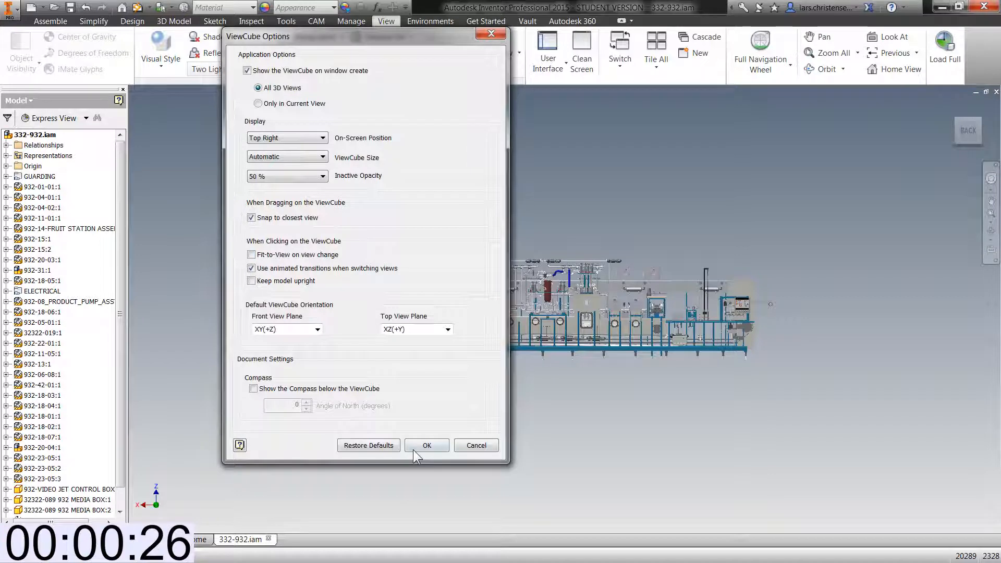